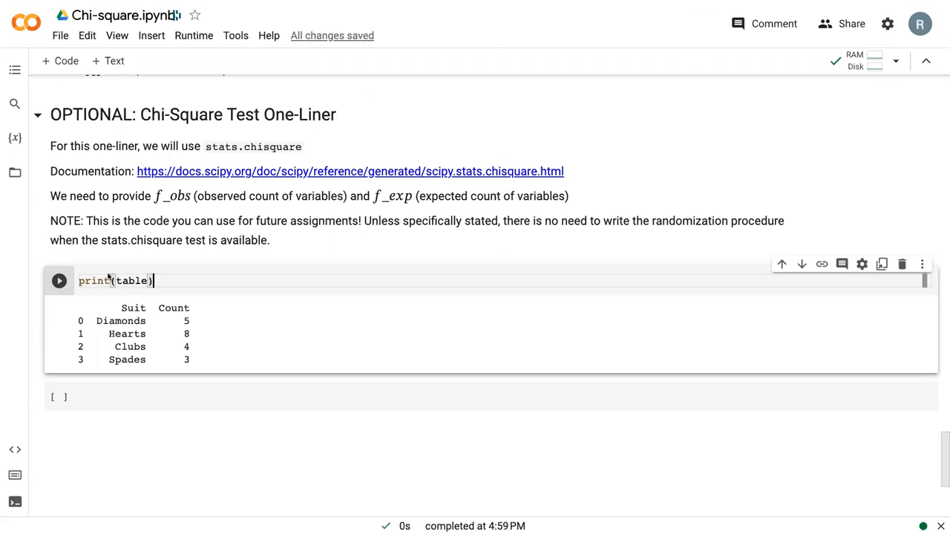
- Re-run the print(table) cell to show suit counts Diamonds 6, Hearts 7, Clubs 3, Spades 5
left_click(59, 280)
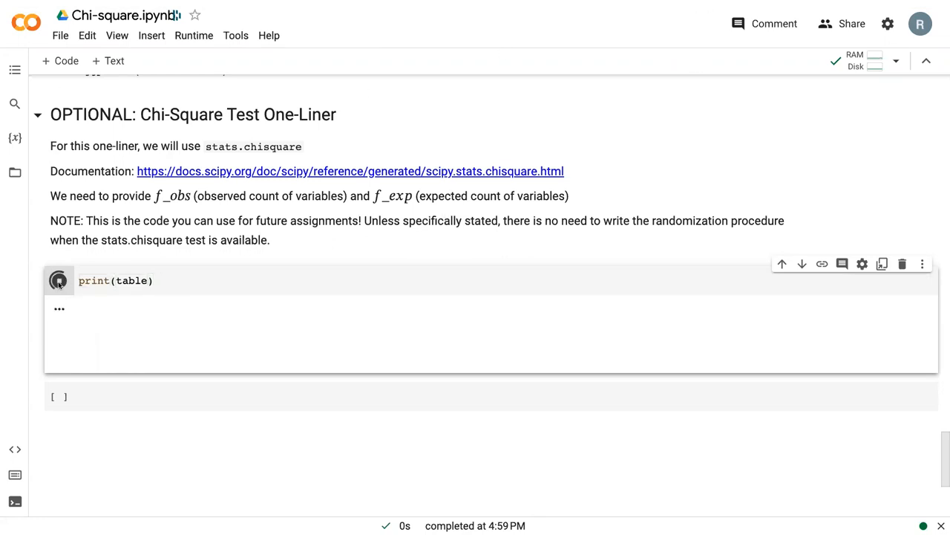
left_click(58, 280)
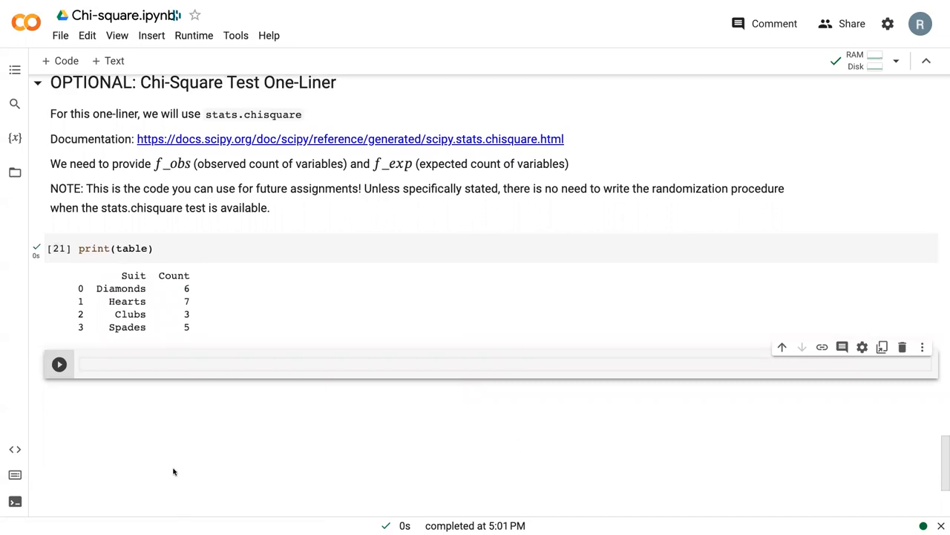
left_click(90, 365)
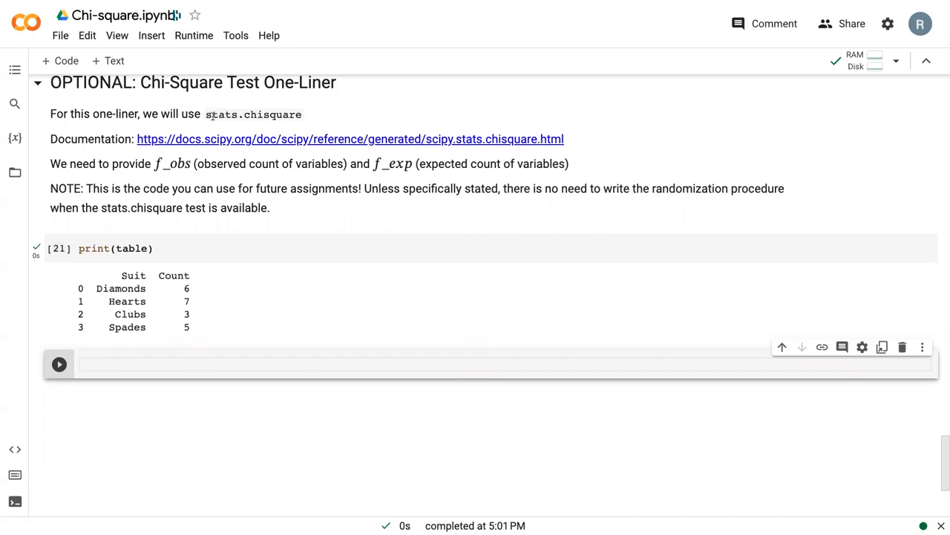
scroll("down", 3)
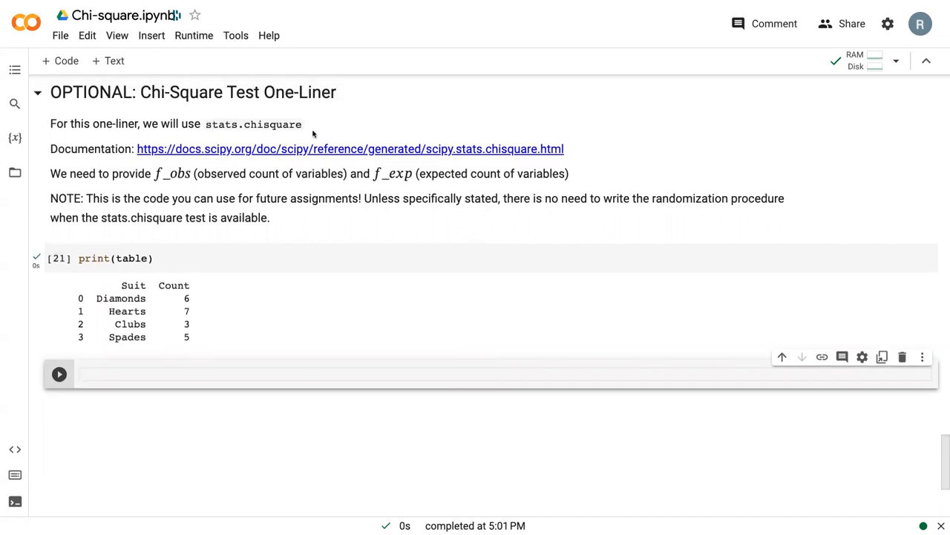
mouse_move(152, 183)
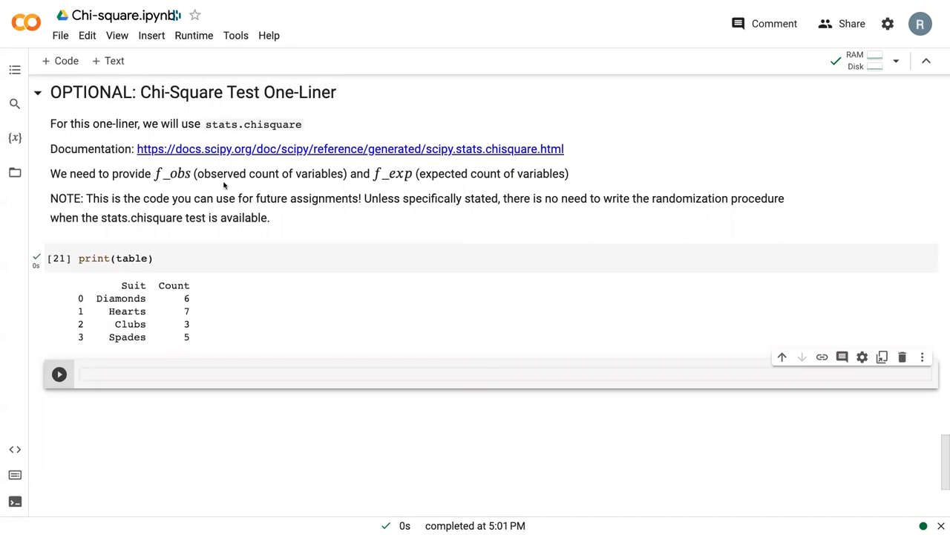
mouse_move(418, 197)
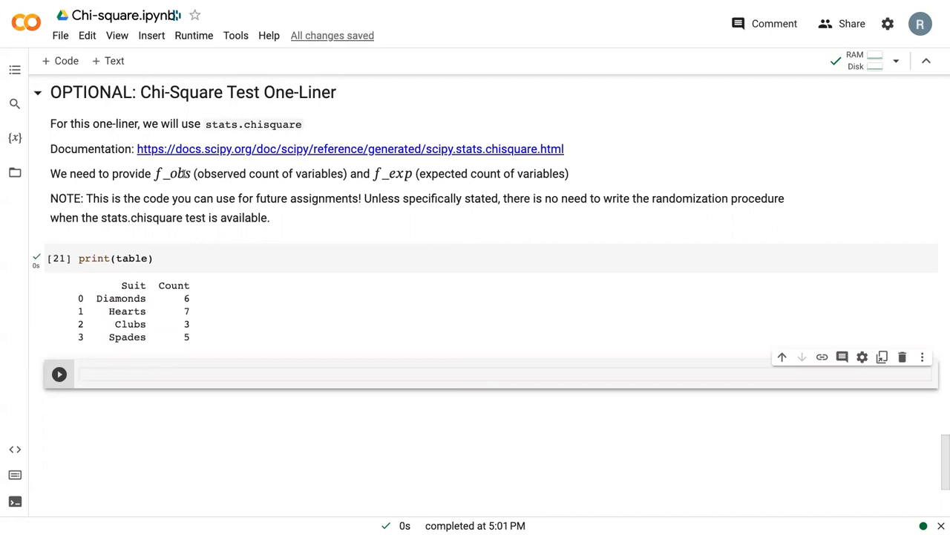
mouse_move(109, 405)
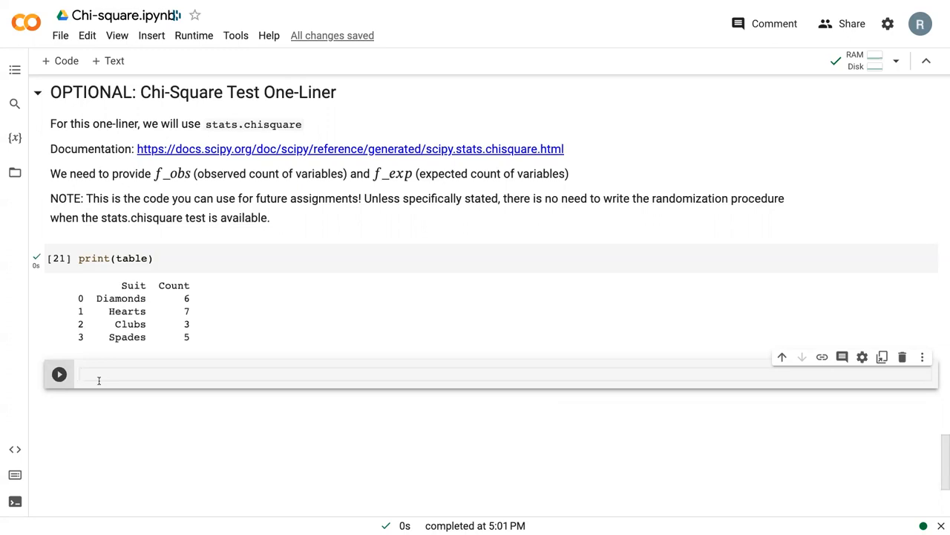
- Begin the statement results = stats.chisquare in the new cell
type("results")
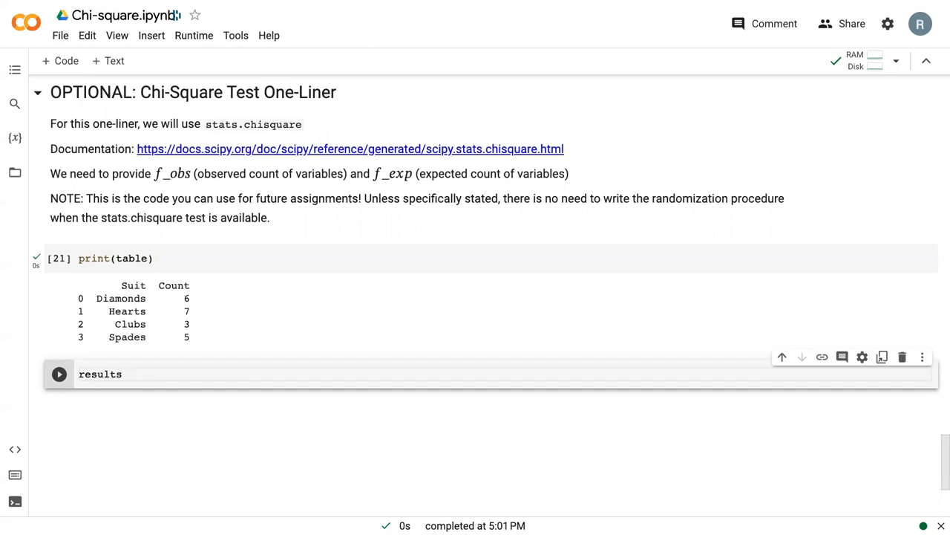
type("= st")
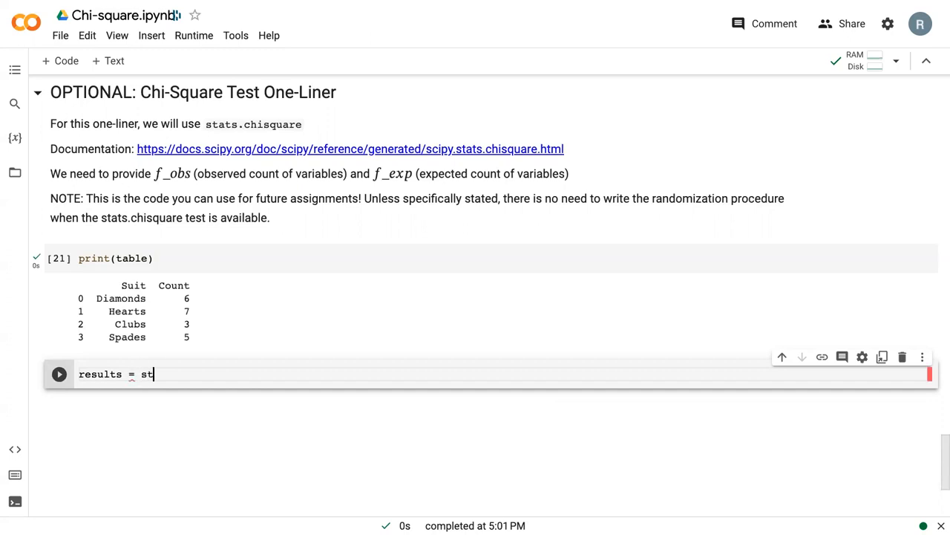
type("ats.c")
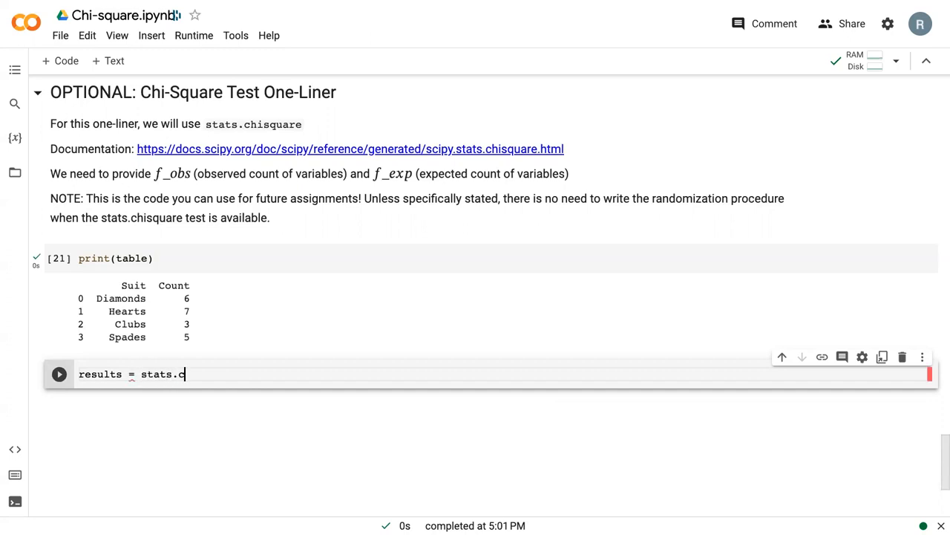
type("hi")
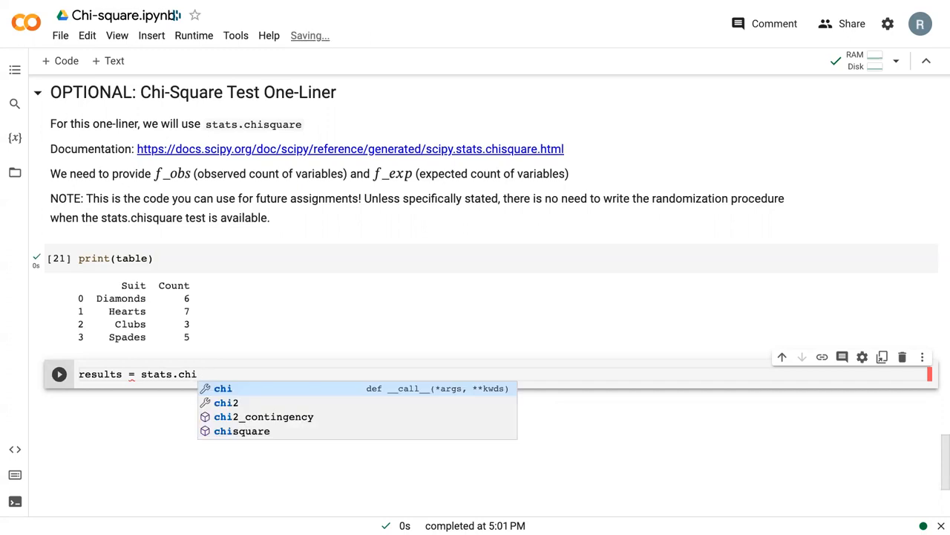
type("square(f")
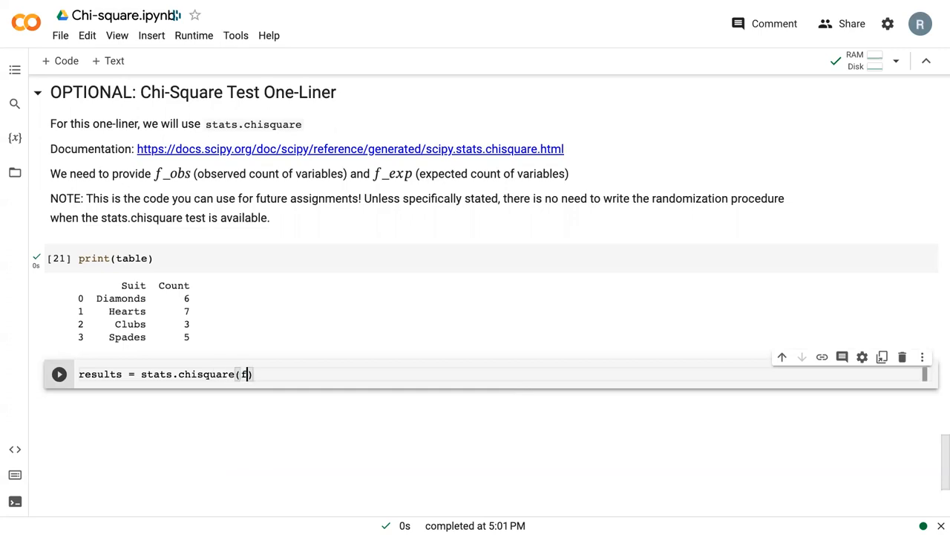
- Pass table['Count'] as f_obs and start the f_exp argument with counts_exp
type("_obs = table")
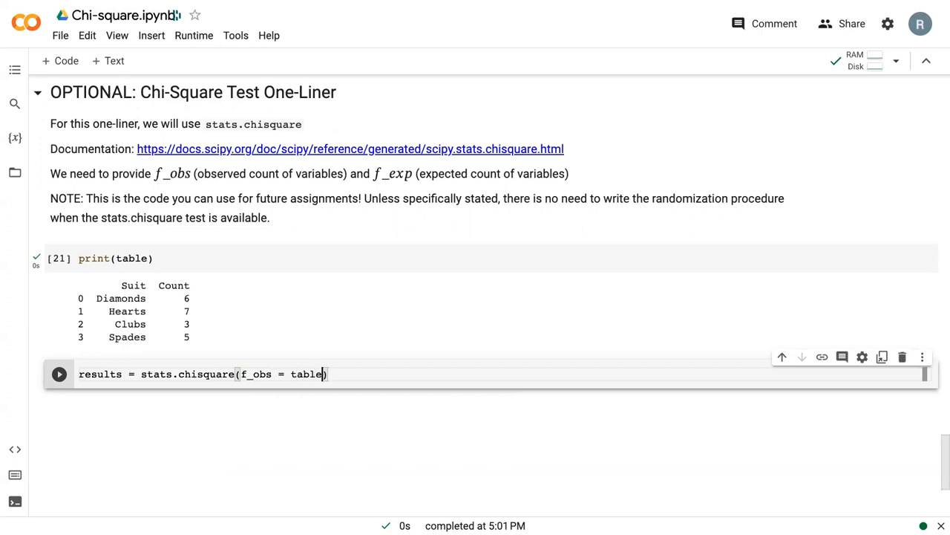
type("['Count']")
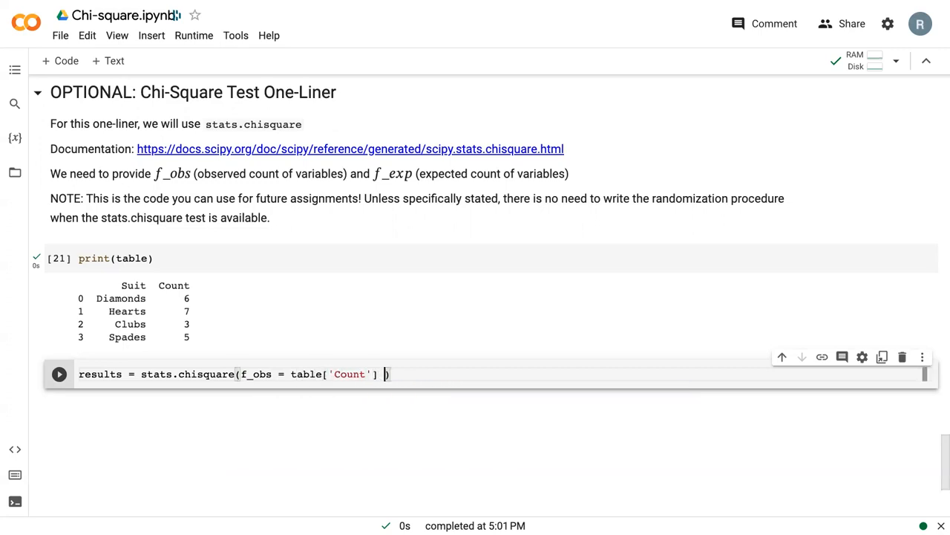
type(", f_exp =")
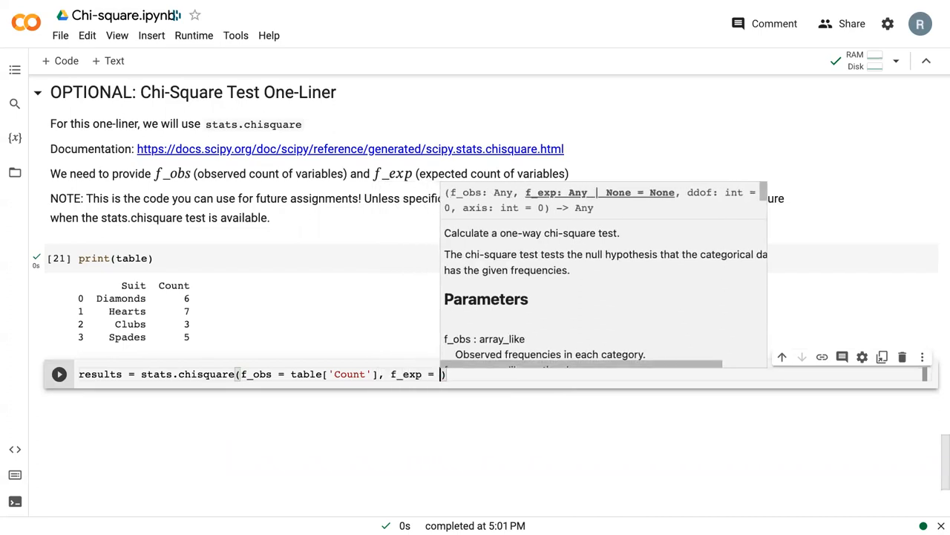
type("counts_exp")
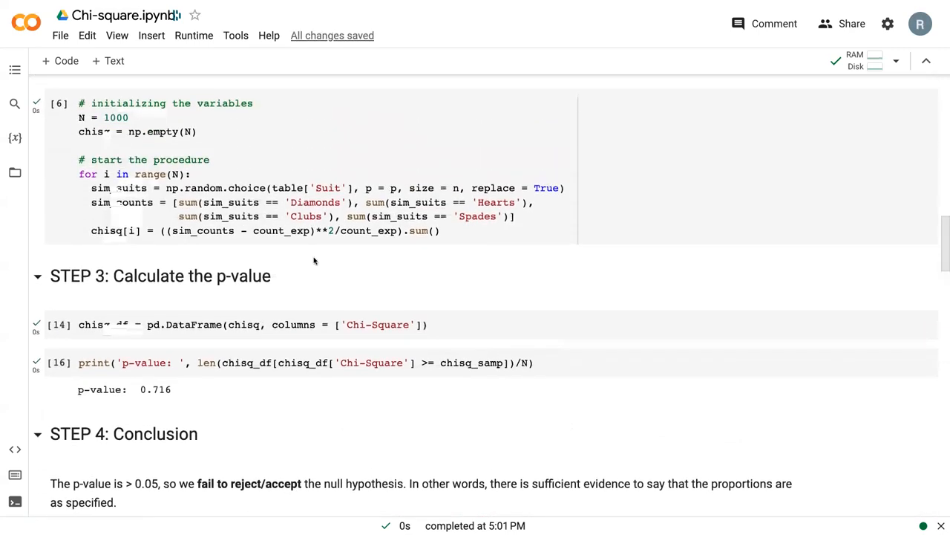
scroll("down", 3)
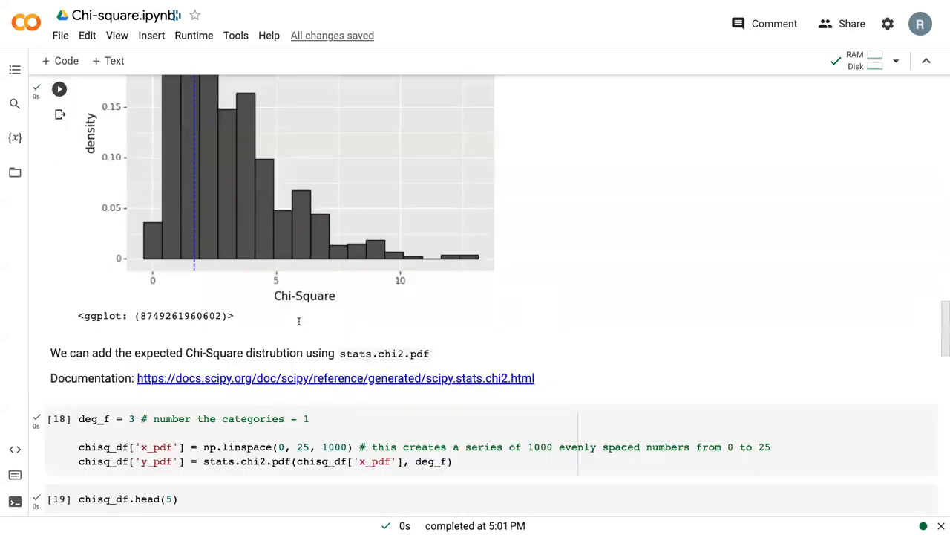
scroll("down", 3)
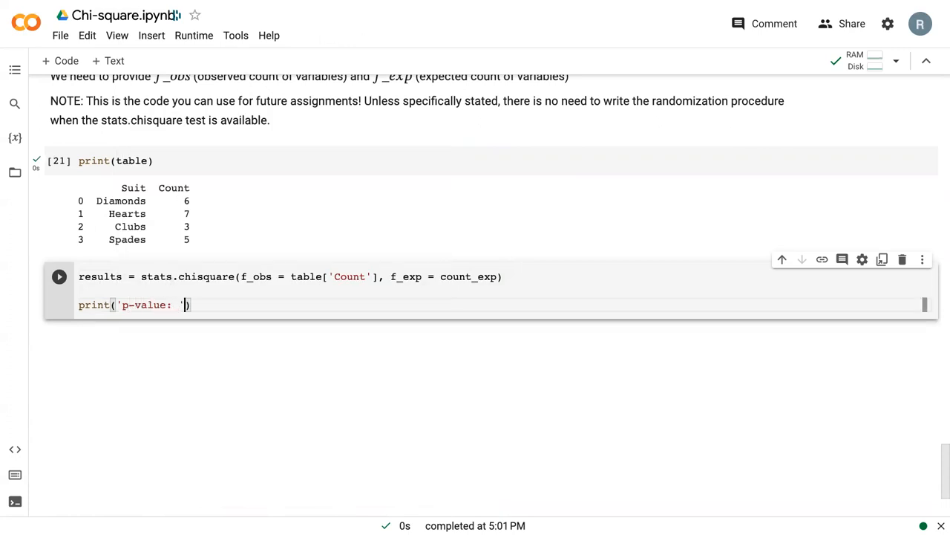
- Print results.pvalue and run the cell, giving p-value 0.6443698056370253
type(", results.")
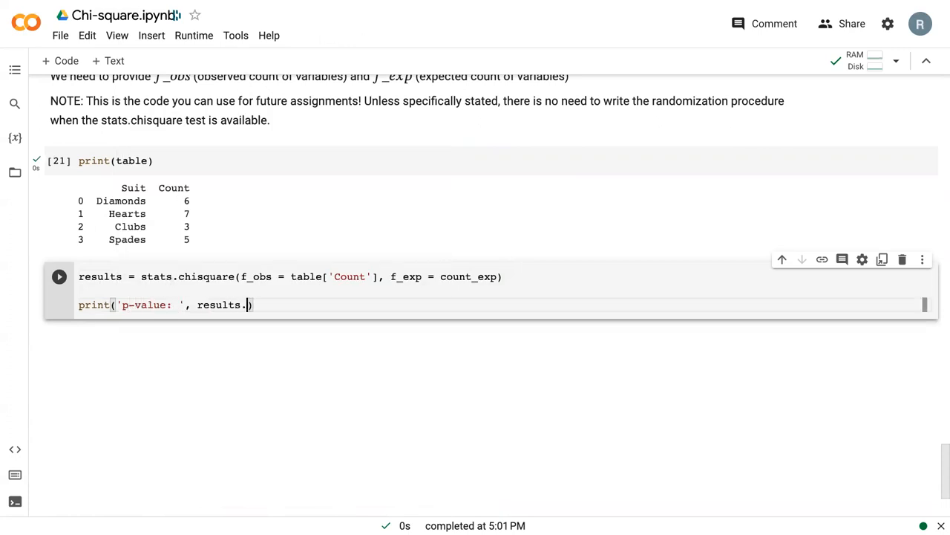
type("pvalue")
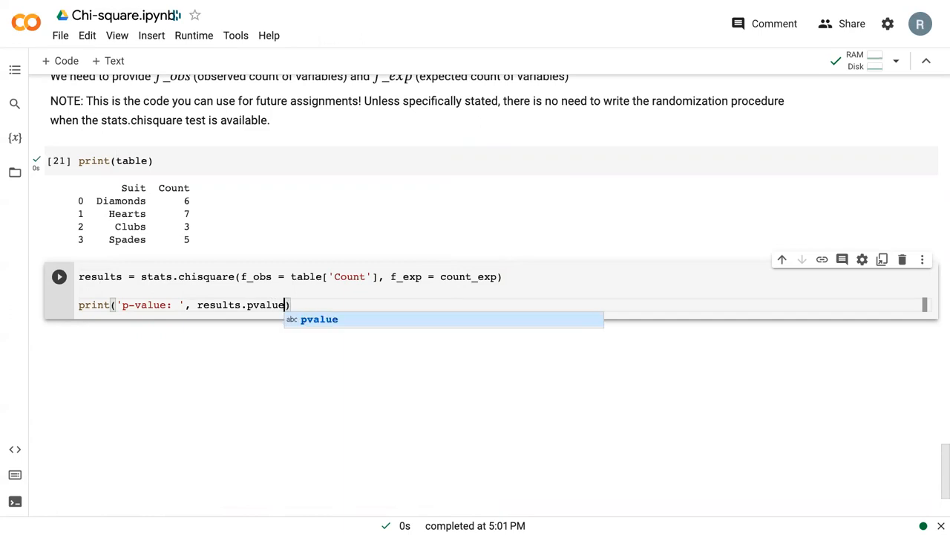
left_click(58, 276)
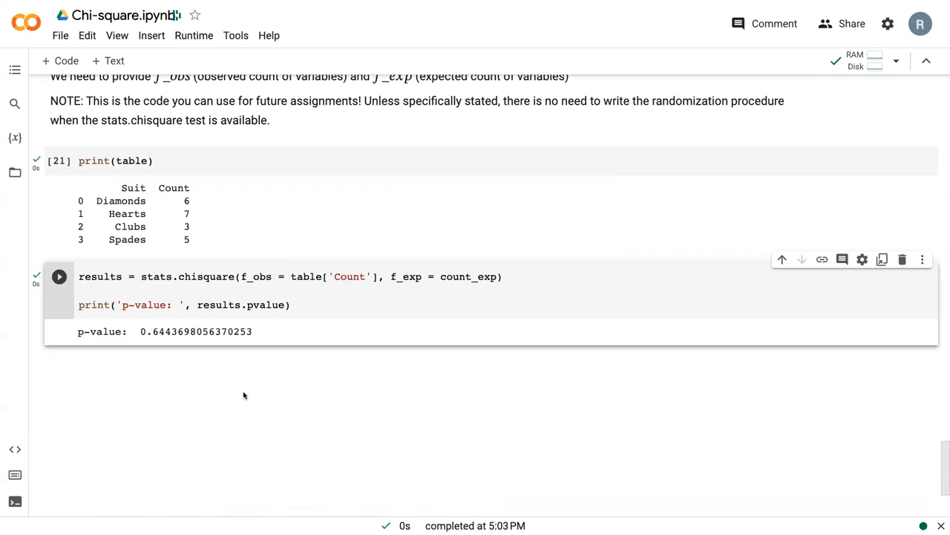
scroll("up", 3)
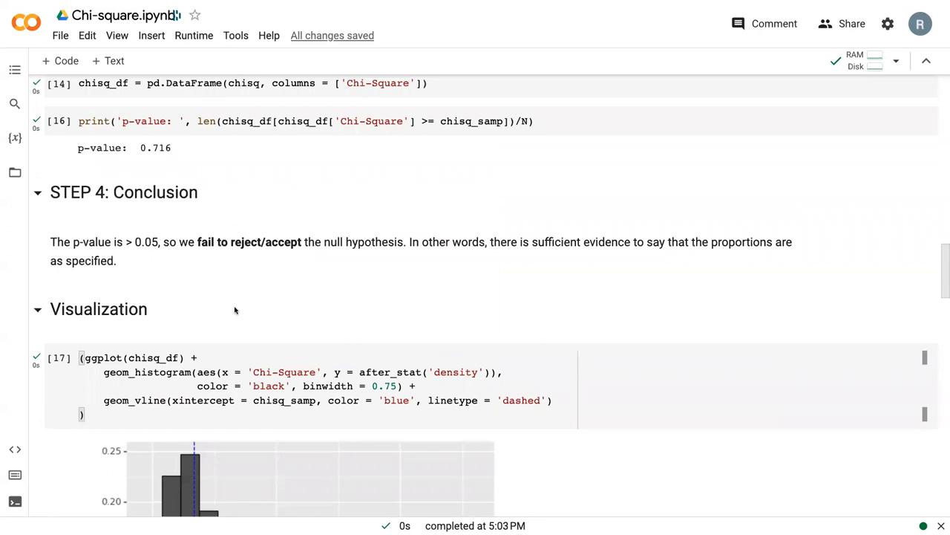
scroll("down", 3)
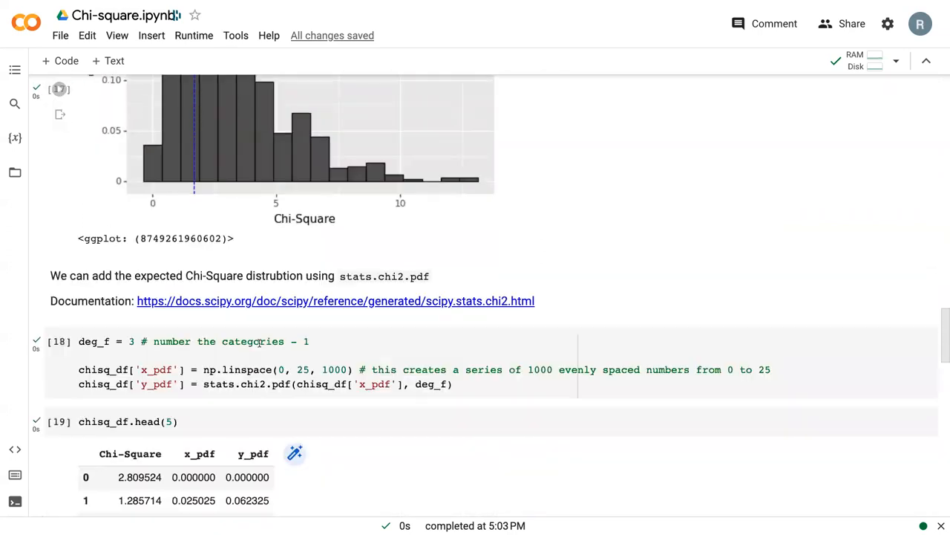